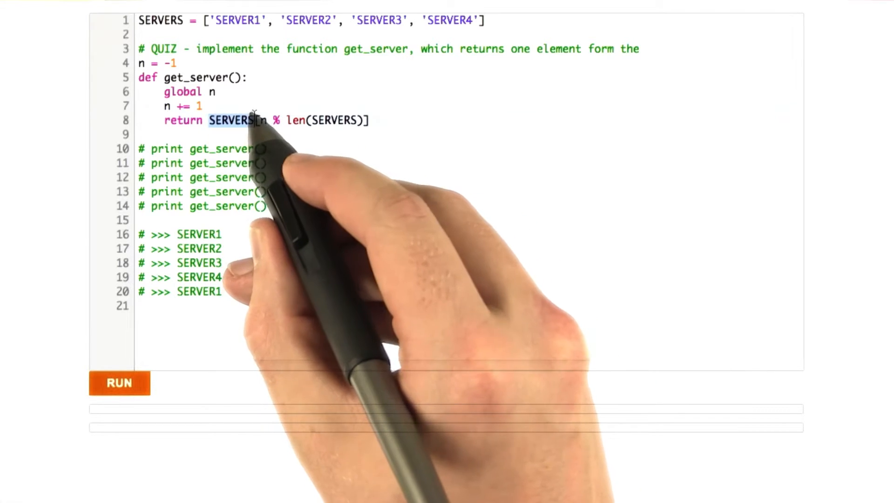
mouse_move(279, 120)
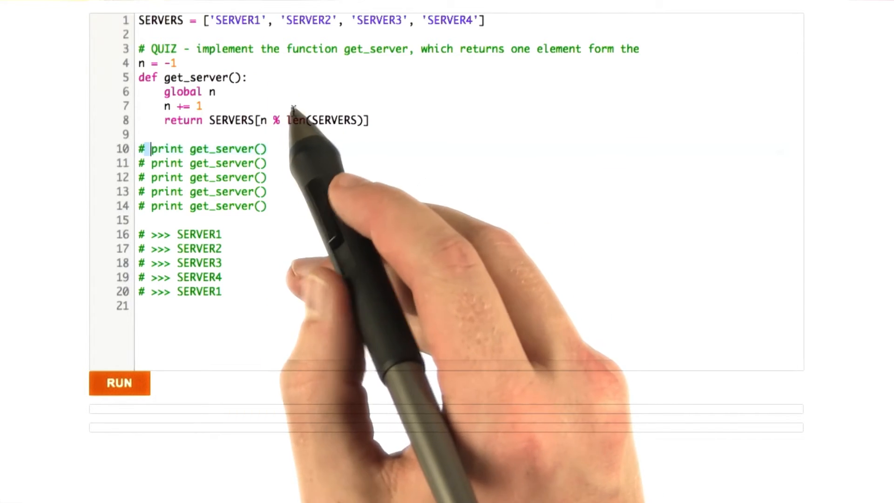
mouse_move(291, 131)
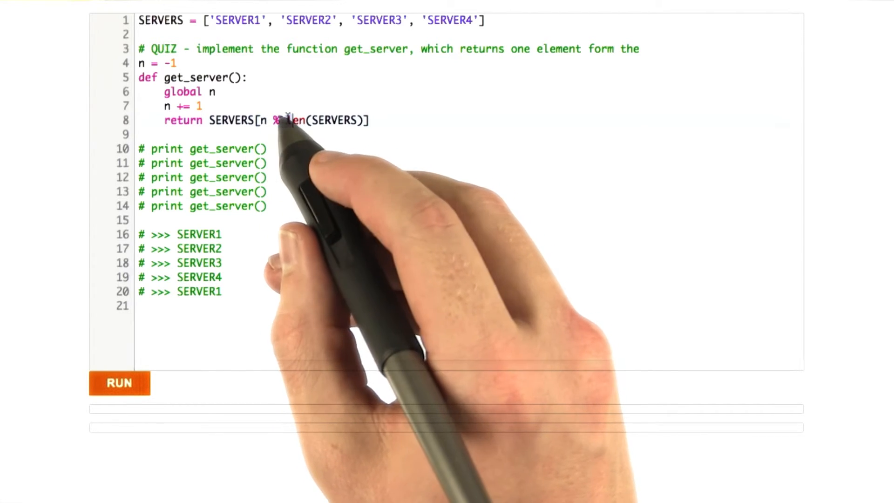
mouse_move(291, 131)
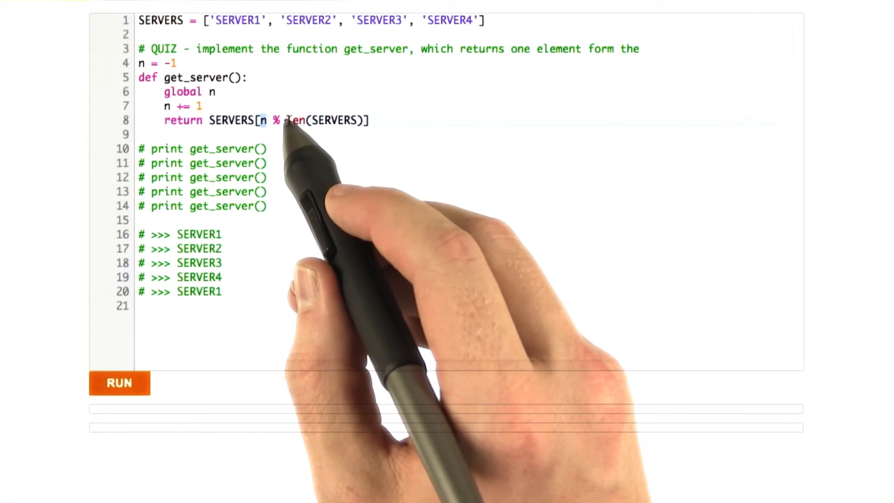
mouse_move(285, 143)
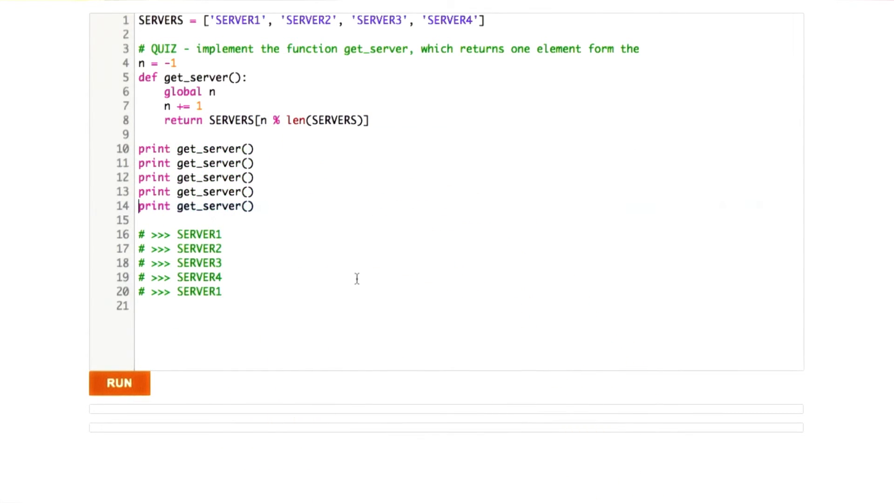
Run the script to print the round-robin output SERVER1, SERVER2, SERVER3, SERVER4, SERVER1.
left_click(119, 383)
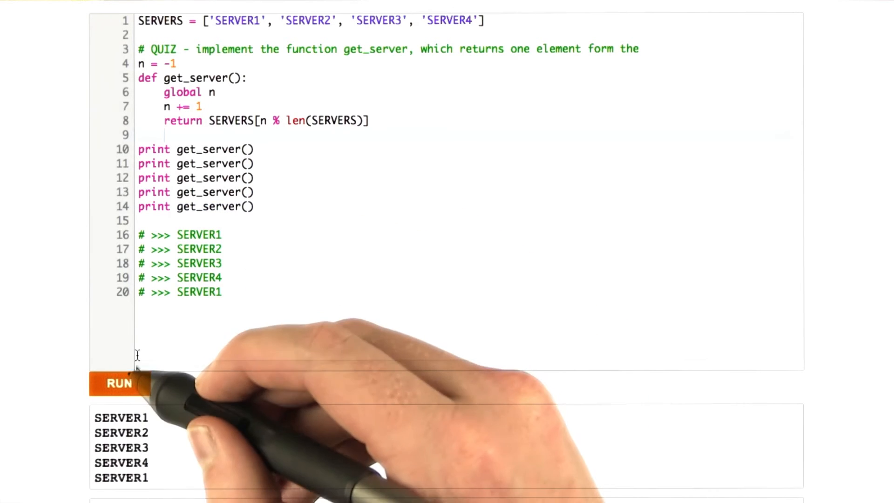